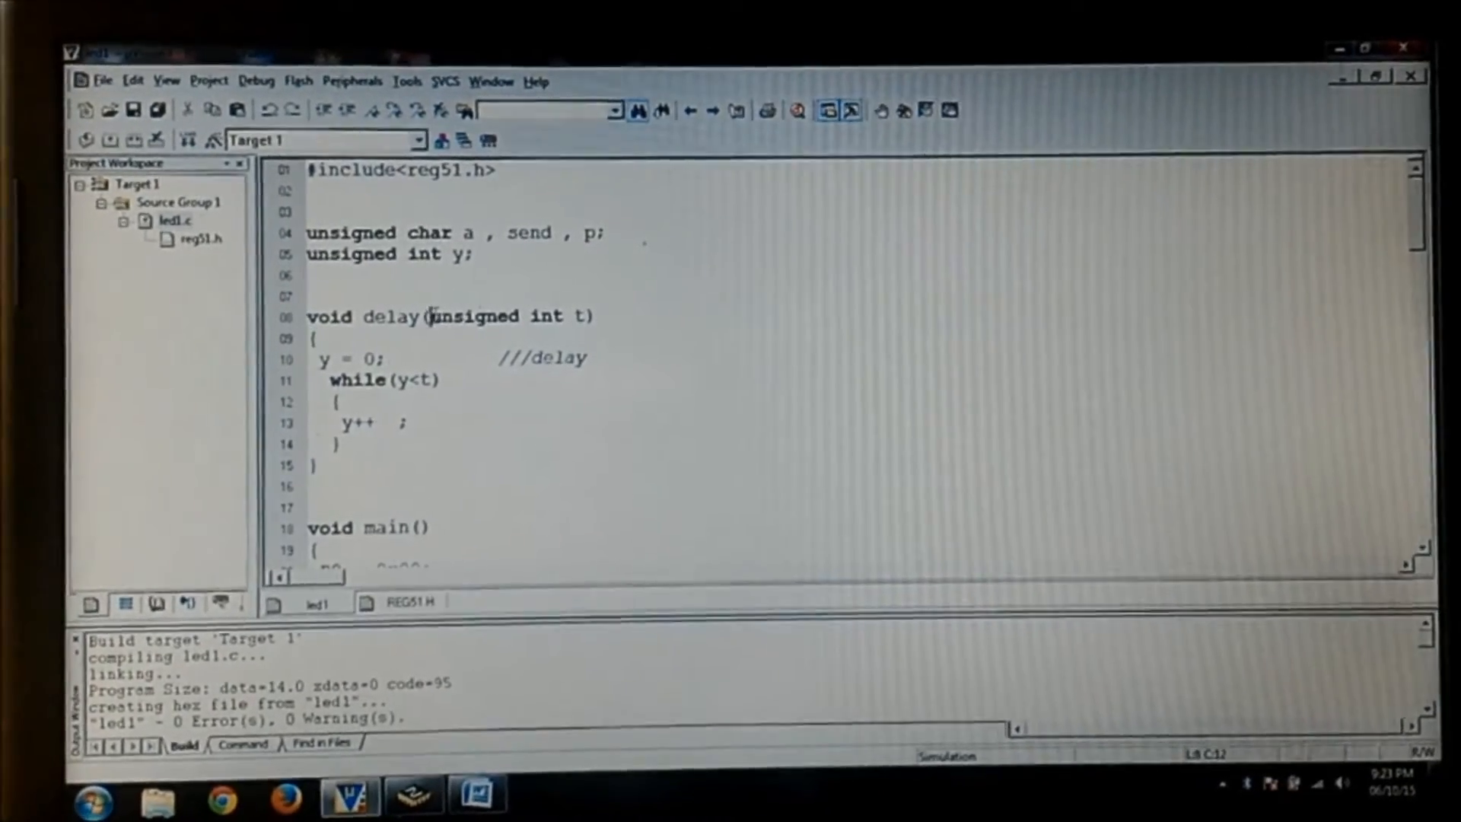
- Scroll through led1.c to review the commented-out LED patterns
{"action": "left_click_drag", "start_coordinate": [426, 324], "coordinate": [587, 324]}
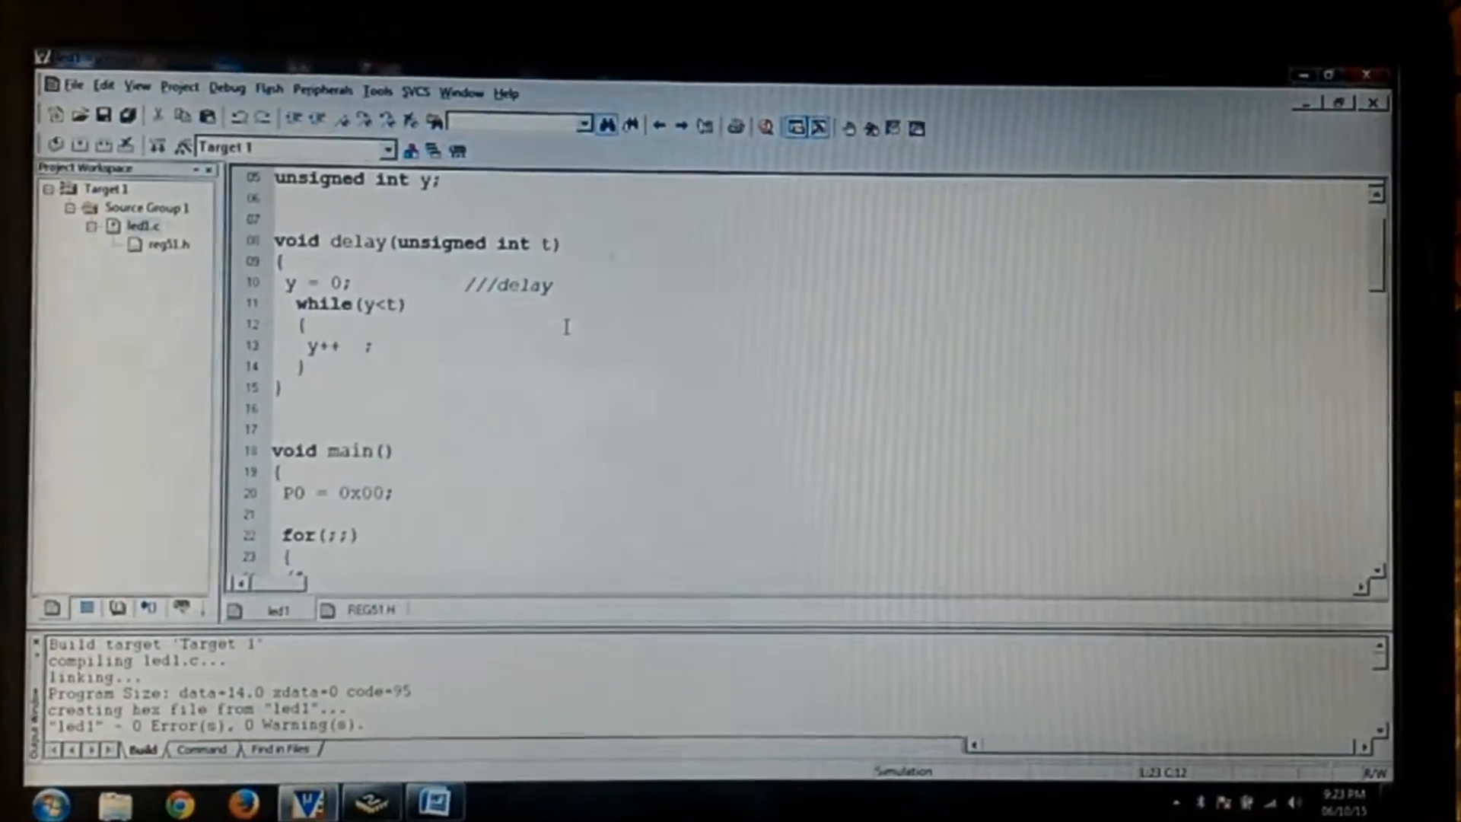
{"action": "scroll", "scroll_direction": "down", "scroll_amount": 3}
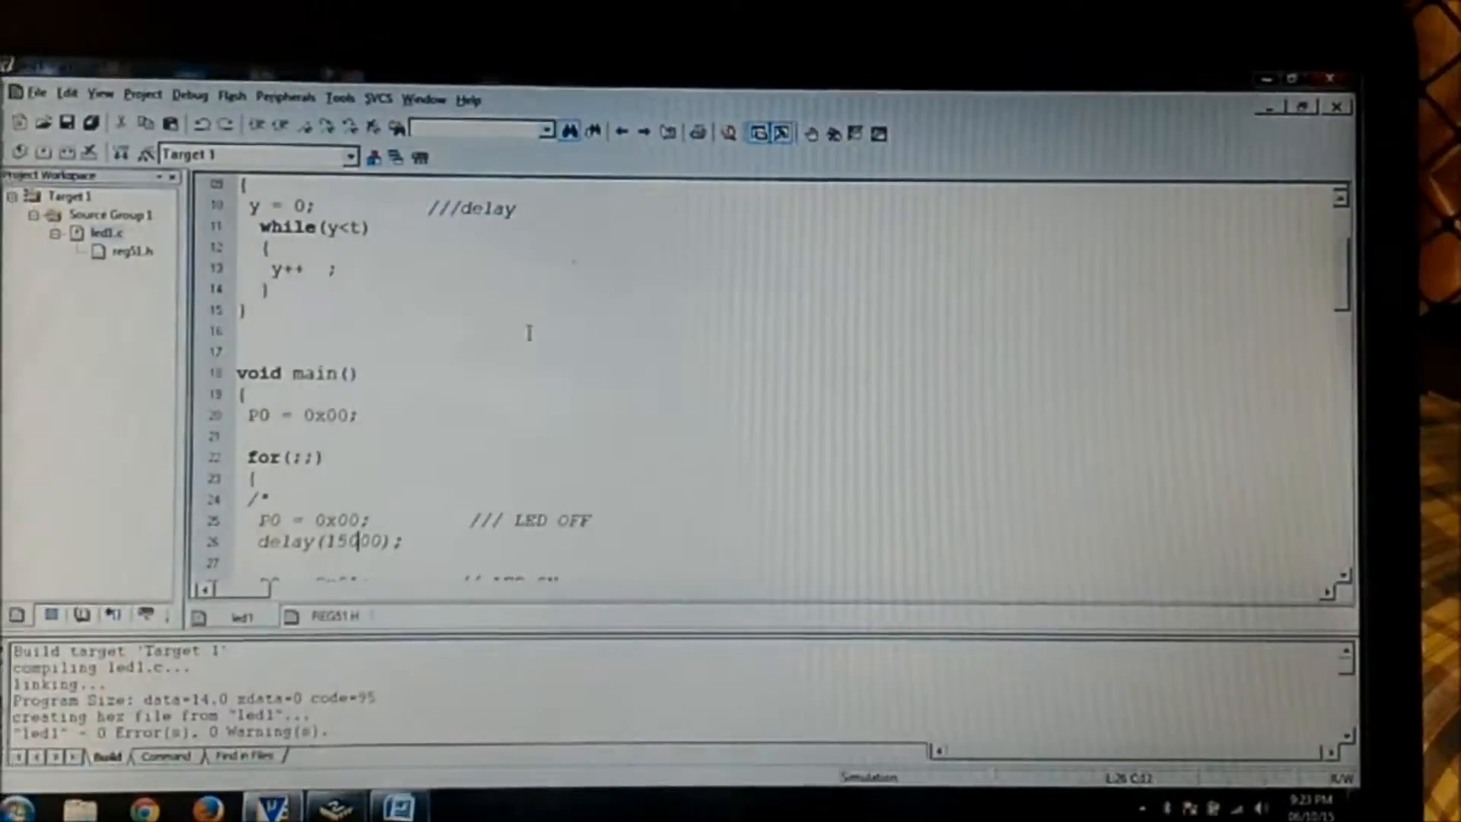
{"action": "scroll", "scroll_direction": "down", "scroll_amount": 3}
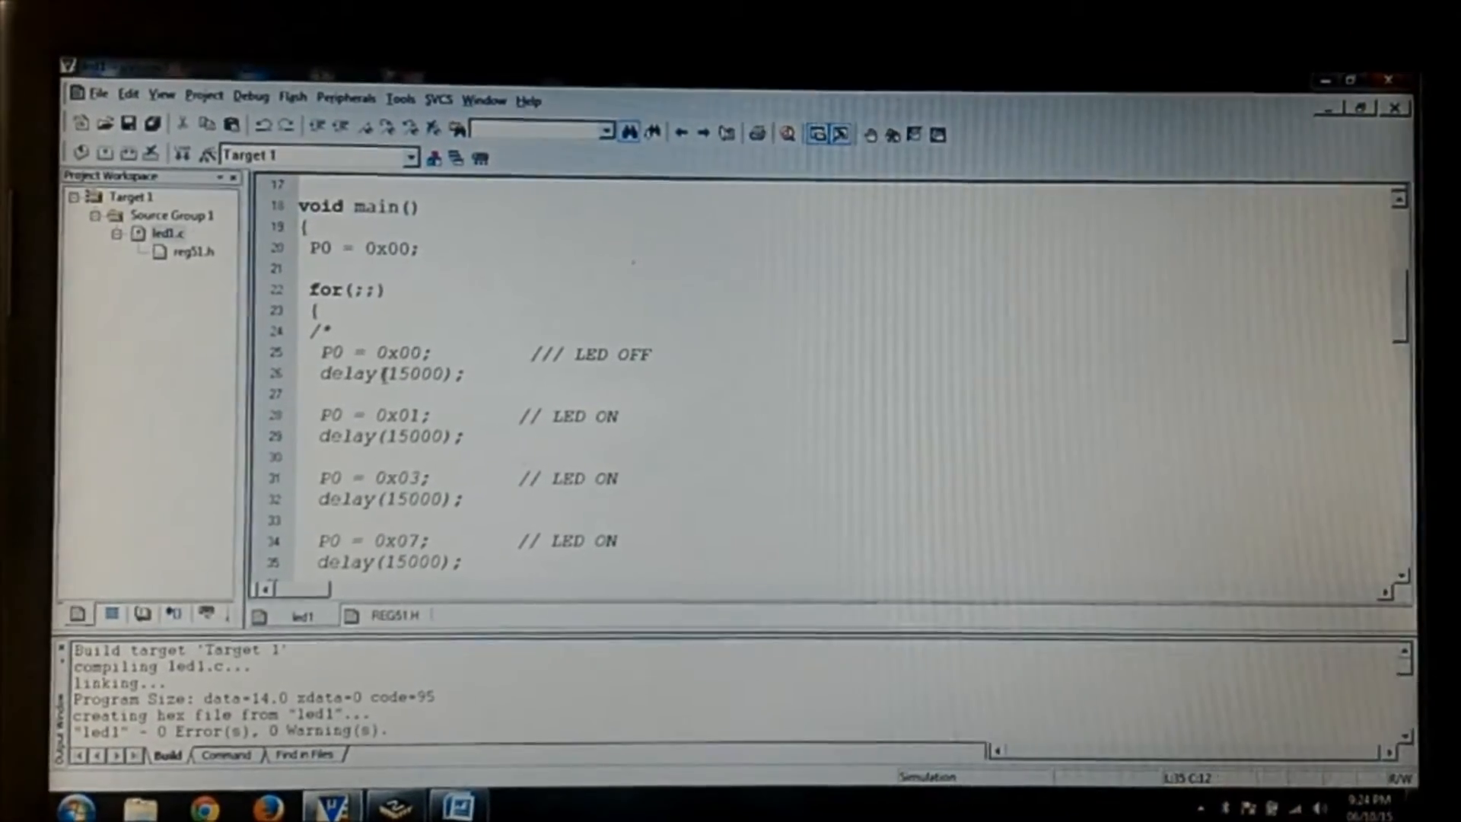
{"action": "scroll", "scroll_direction": "down", "scroll_amount": 3}
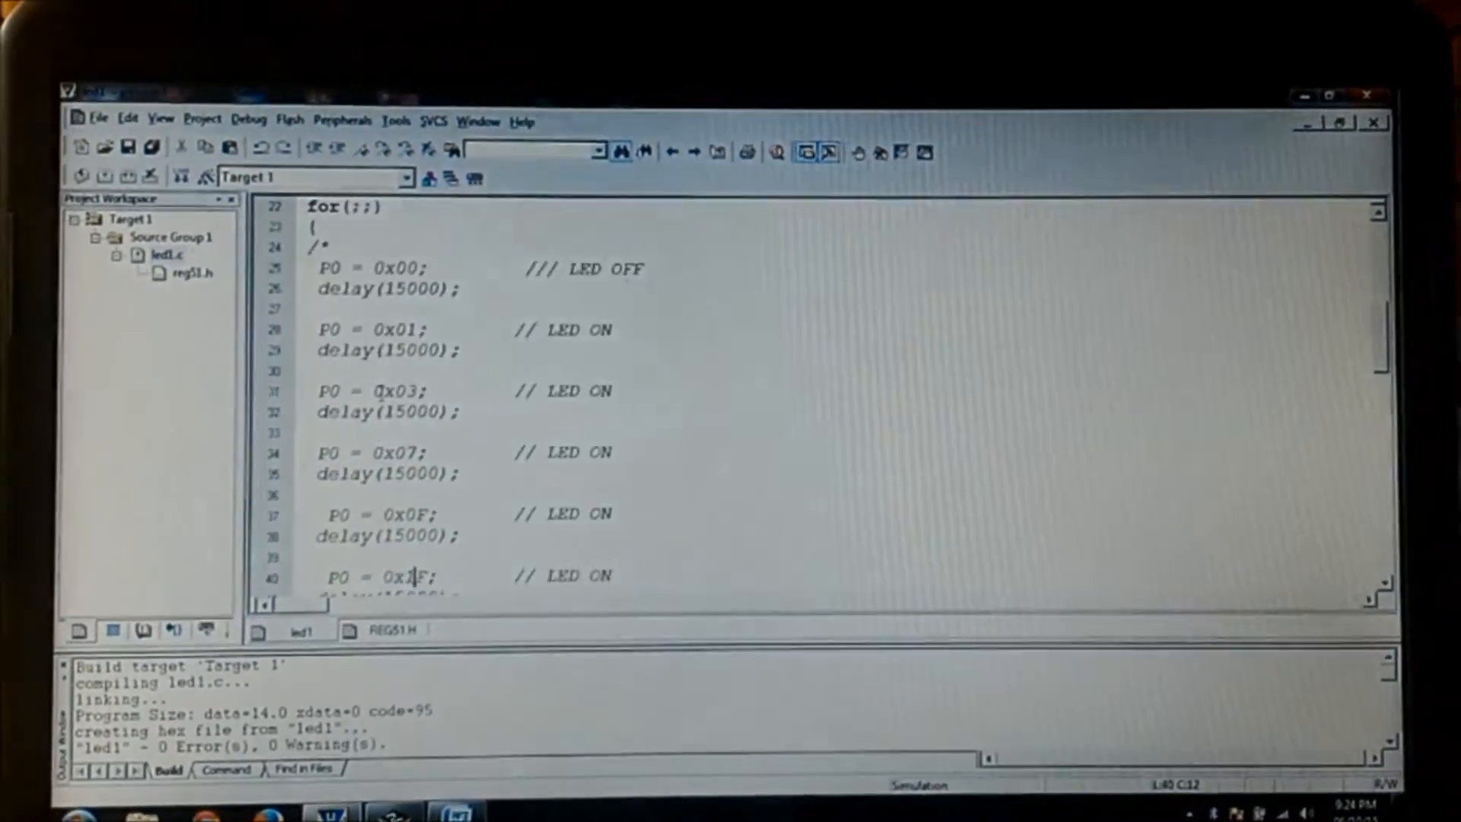
{"action": "scroll", "scroll_direction": "down", "scroll_amount": 3}
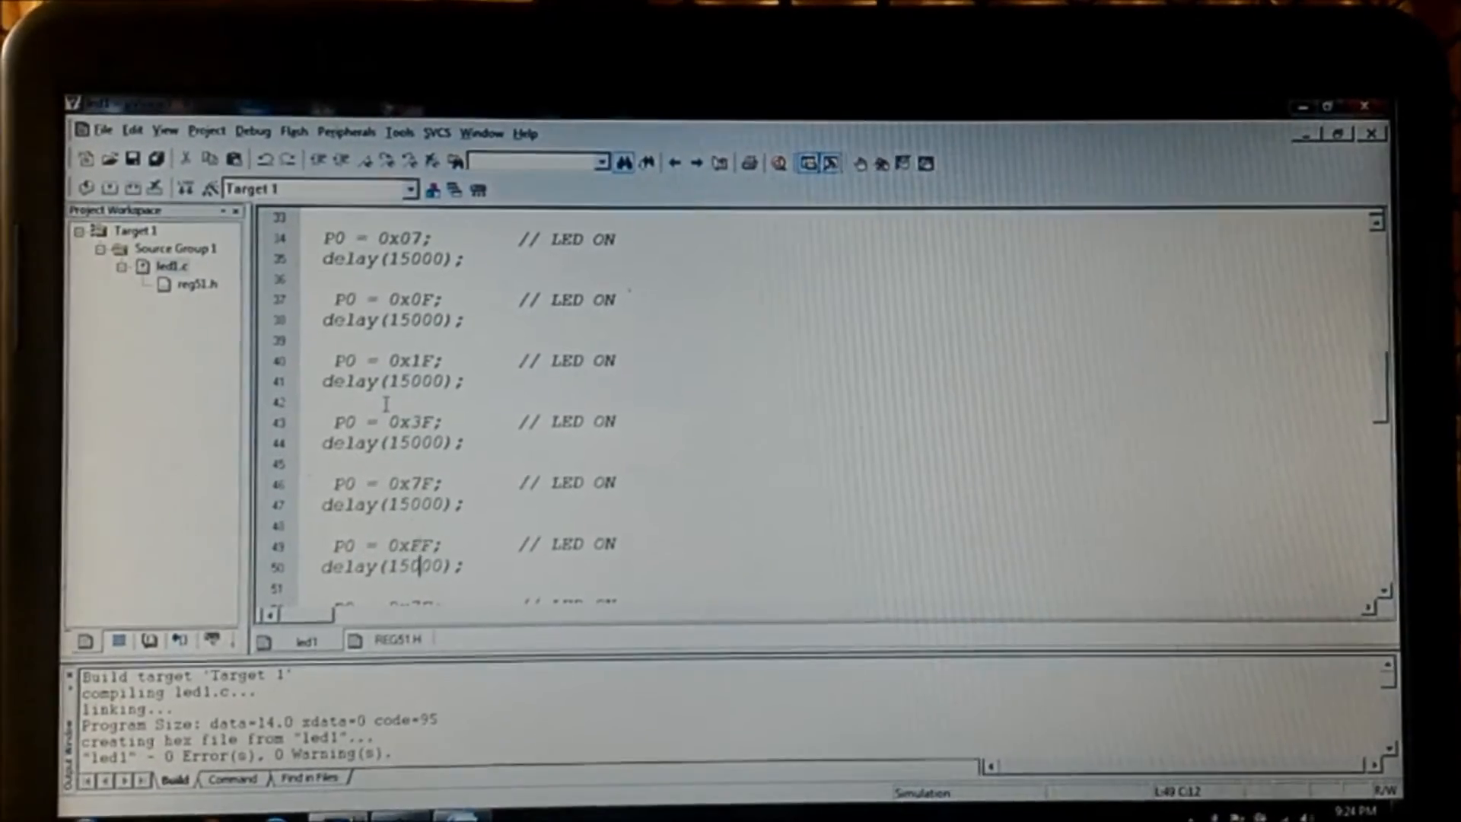
{"action": "scroll", "scroll_direction": "down", "scroll_amount": 3}
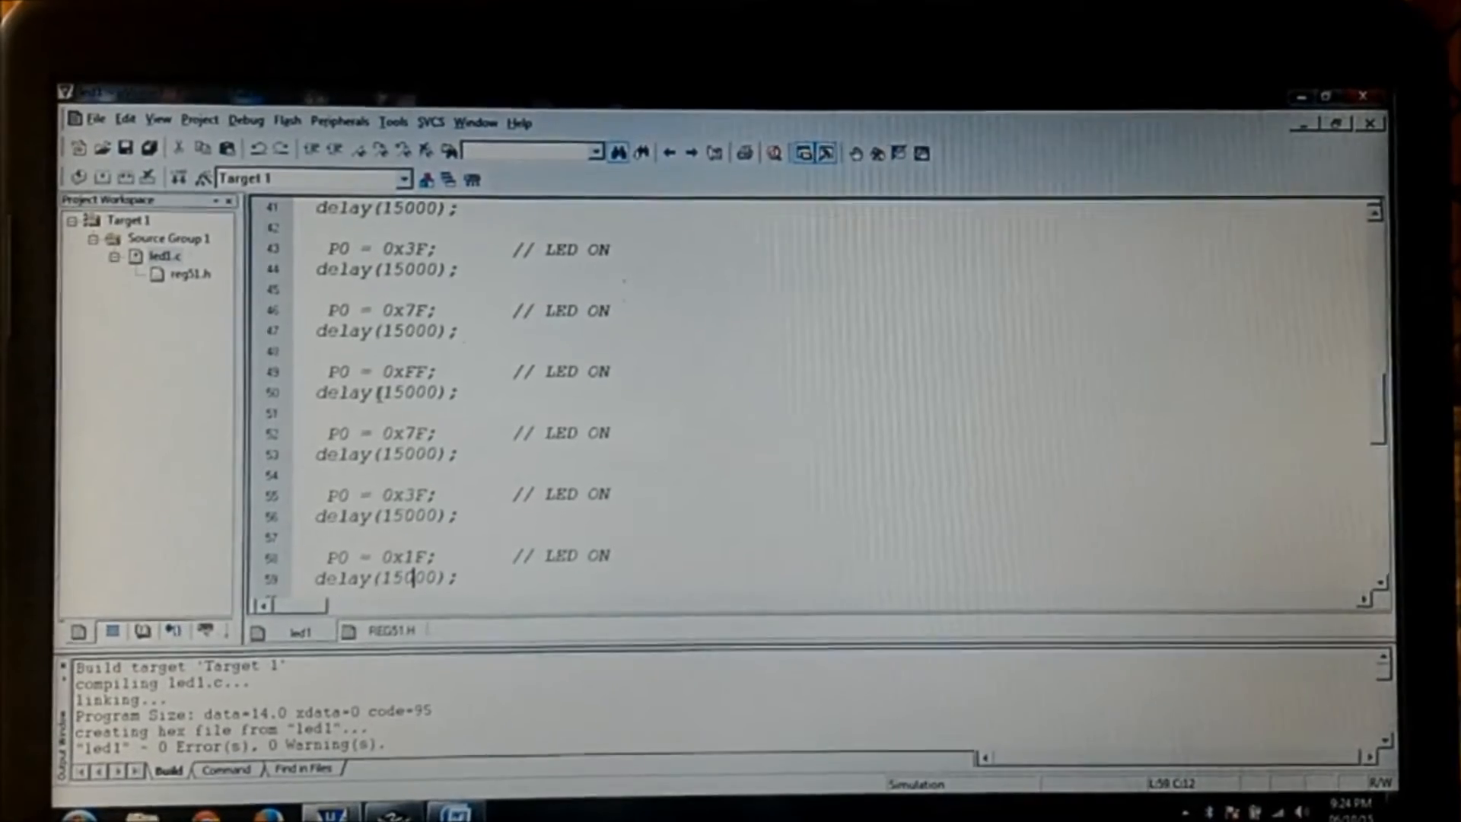
{"action": "scroll", "scroll_direction": "down", "scroll_amount": 3}
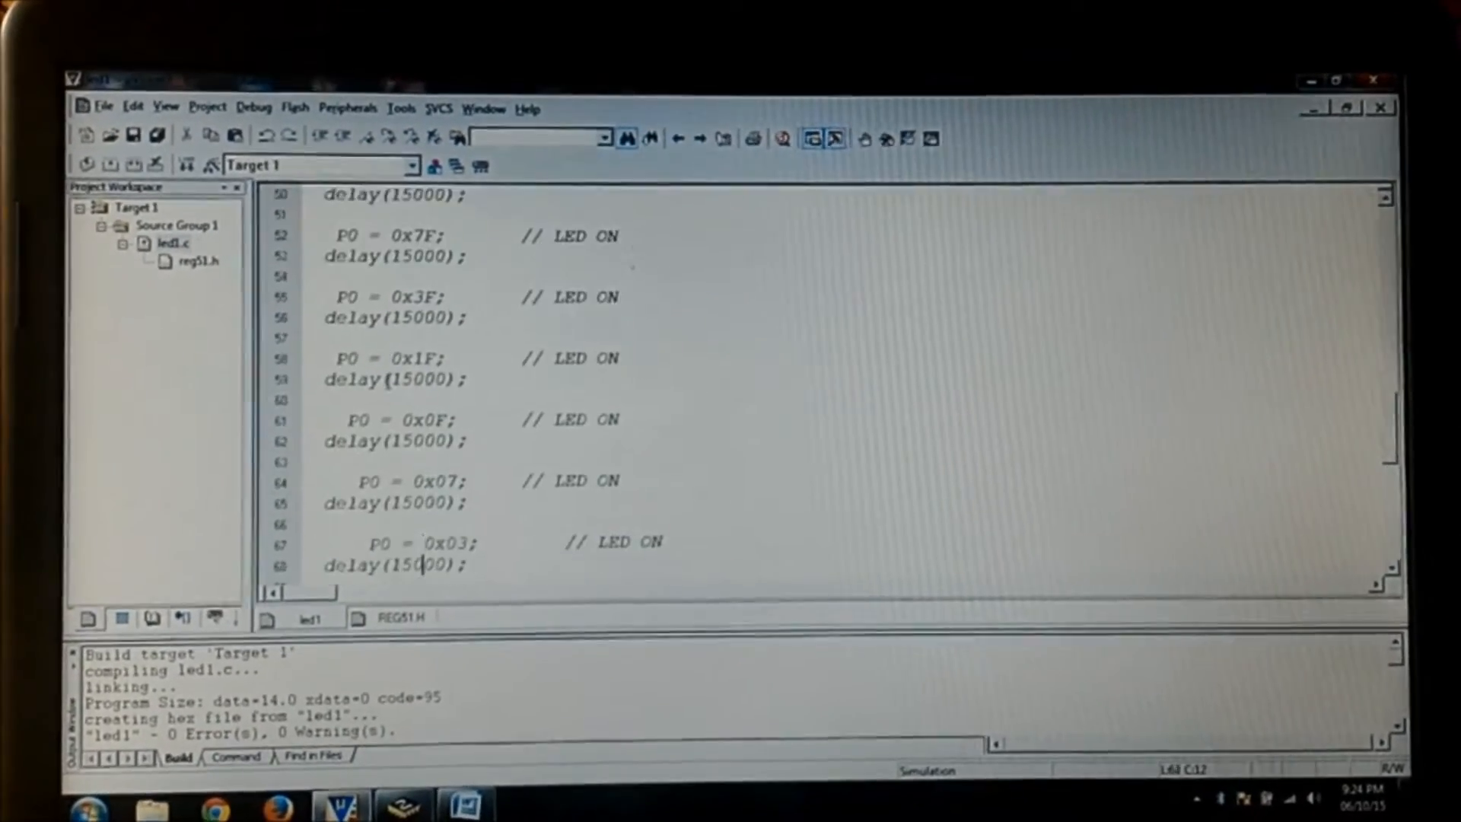
{"action": "scroll", "scroll_direction": "down", "scroll_amount": 3}
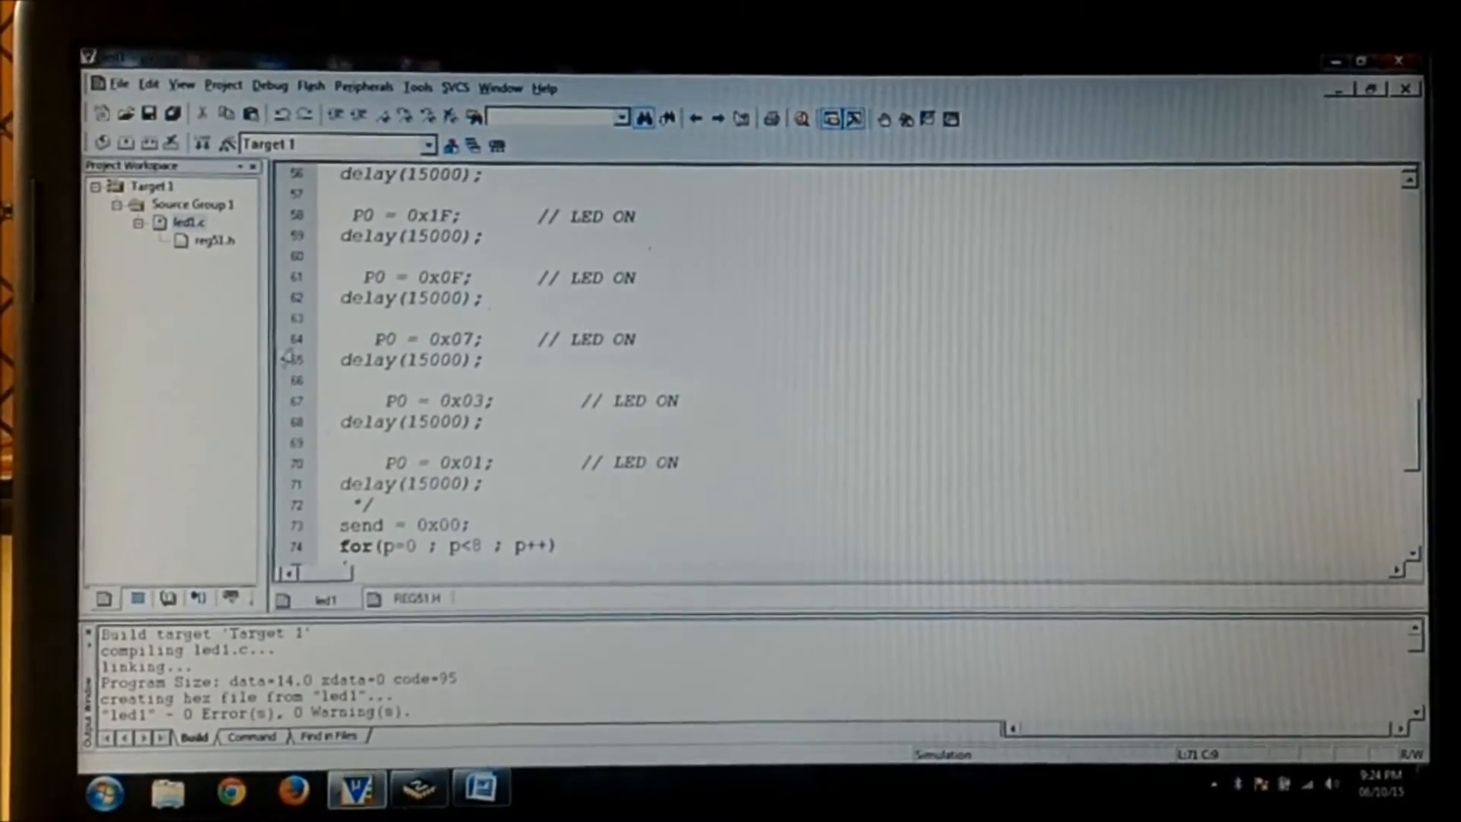
- Browse to the hex folder and open led1.hex in ProgISP
{"action": "double_click", "coordinate": [418, 483]}
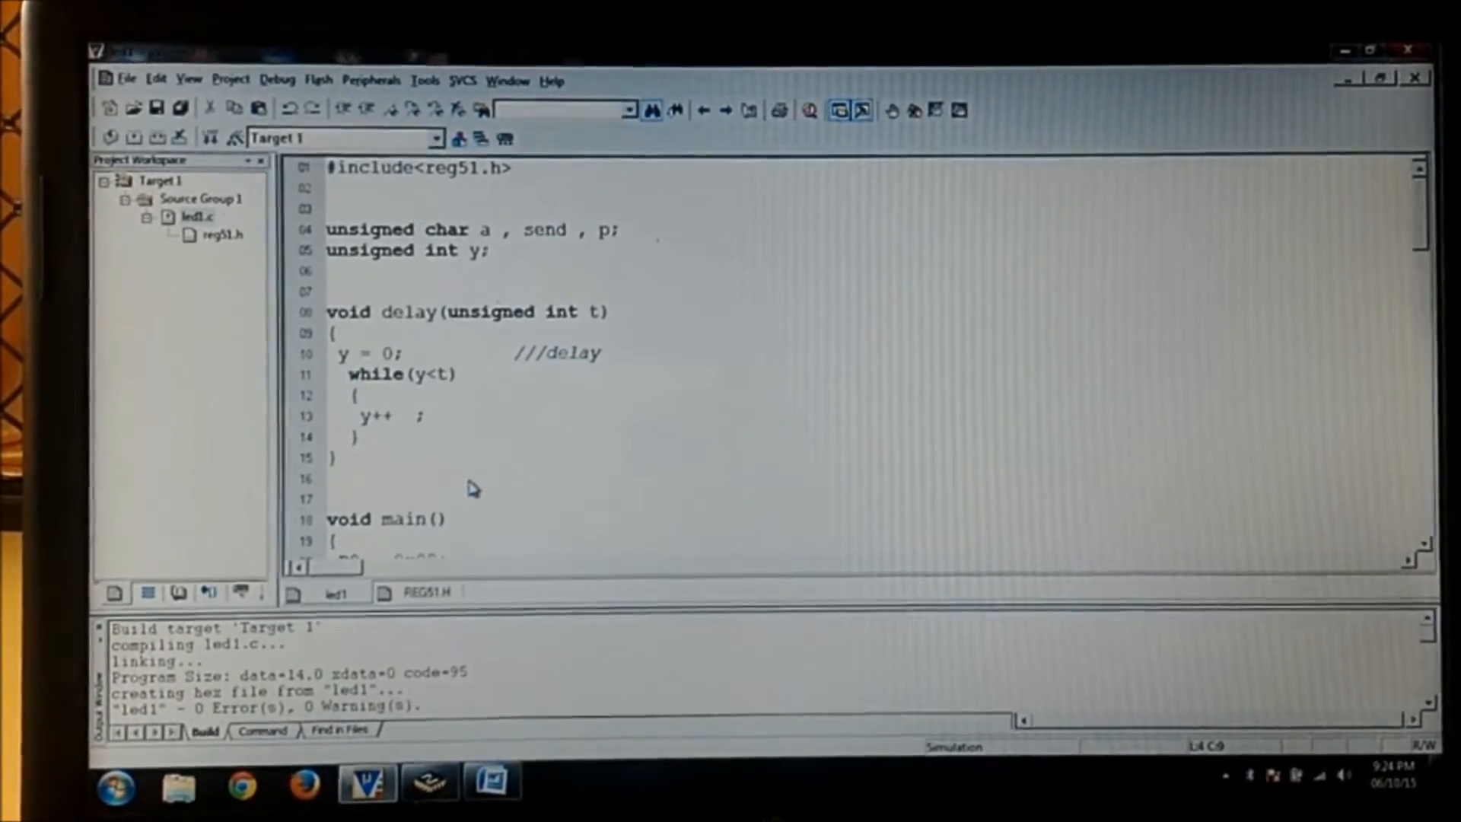
{"action": "left_click", "coordinate": [401, 352]}
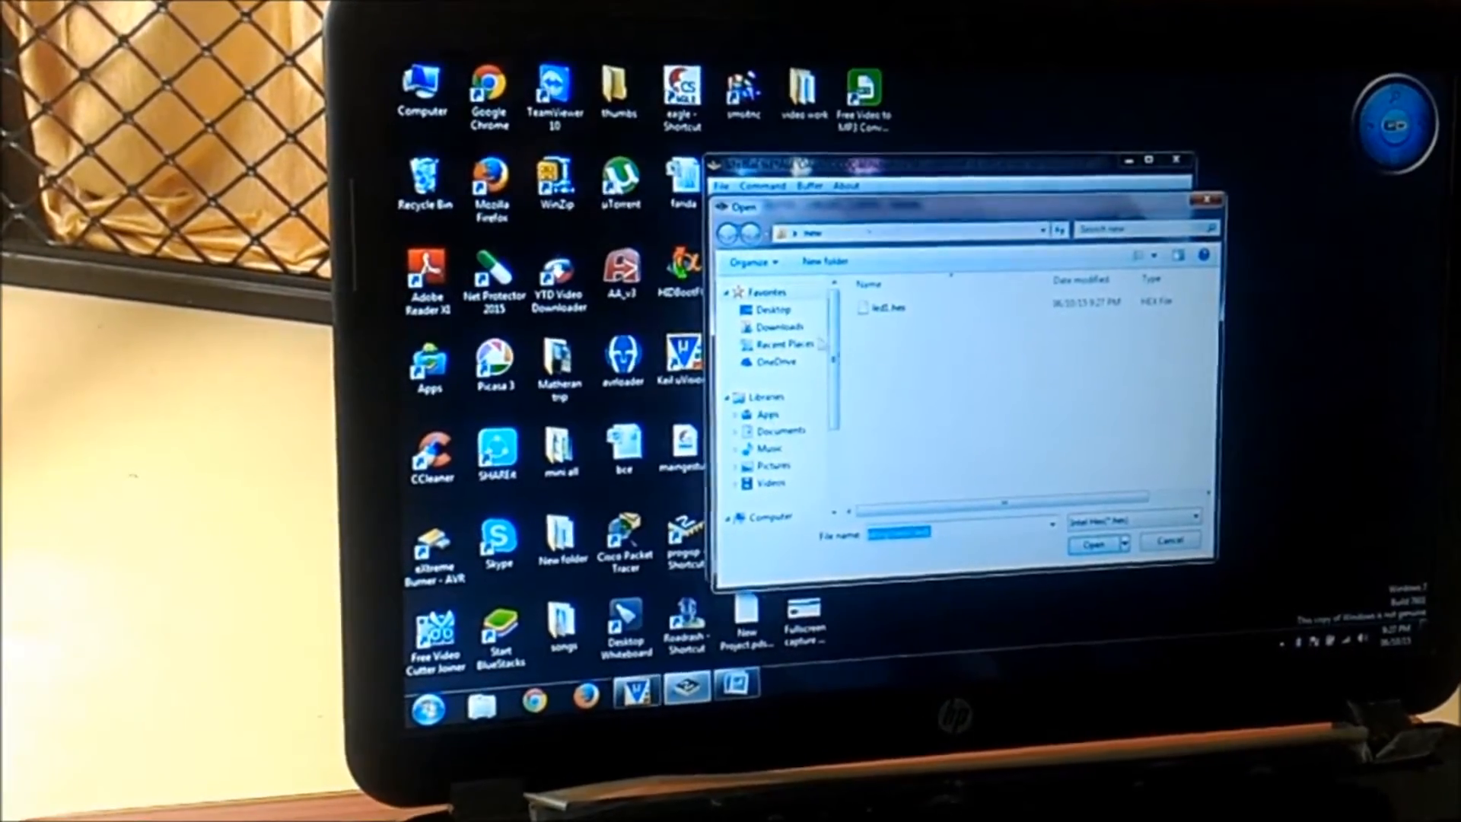
{"action": "left_click", "coordinate": [886, 306]}
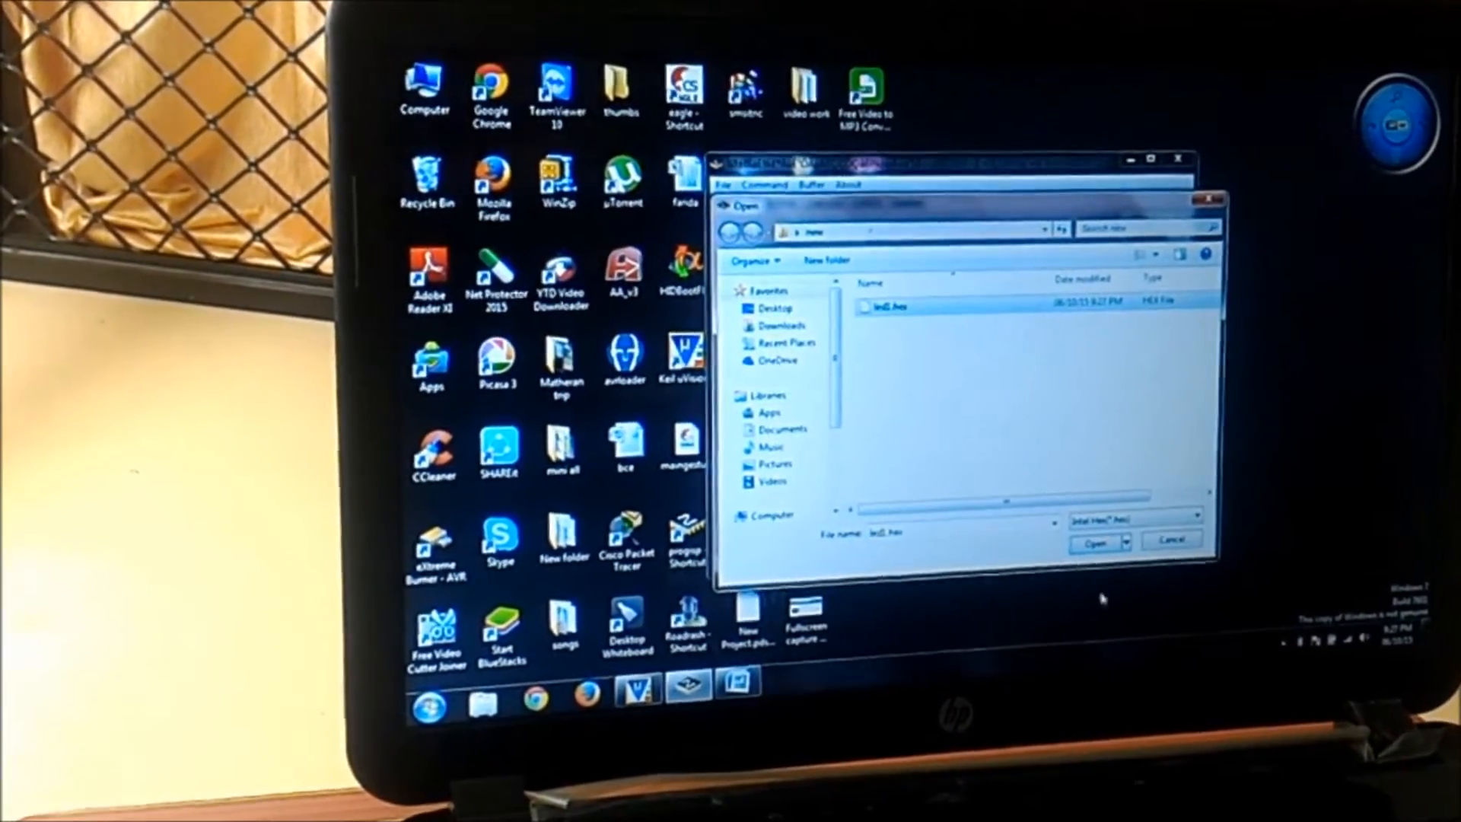
{"action": "left_click", "coordinate": [1093, 543]}
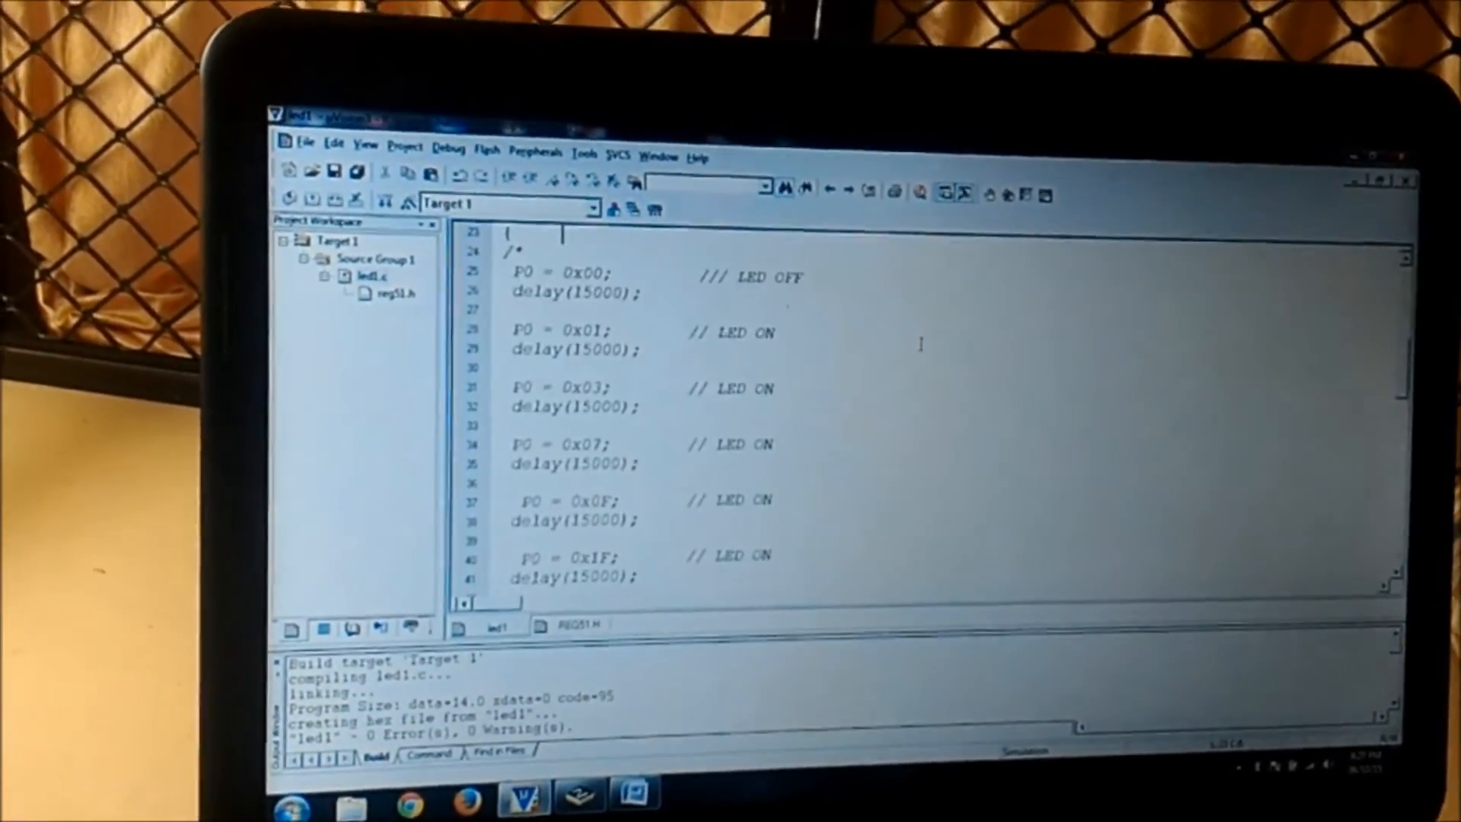
{"action": "scroll", "scroll_direction": "down", "scroll_amount": 3}
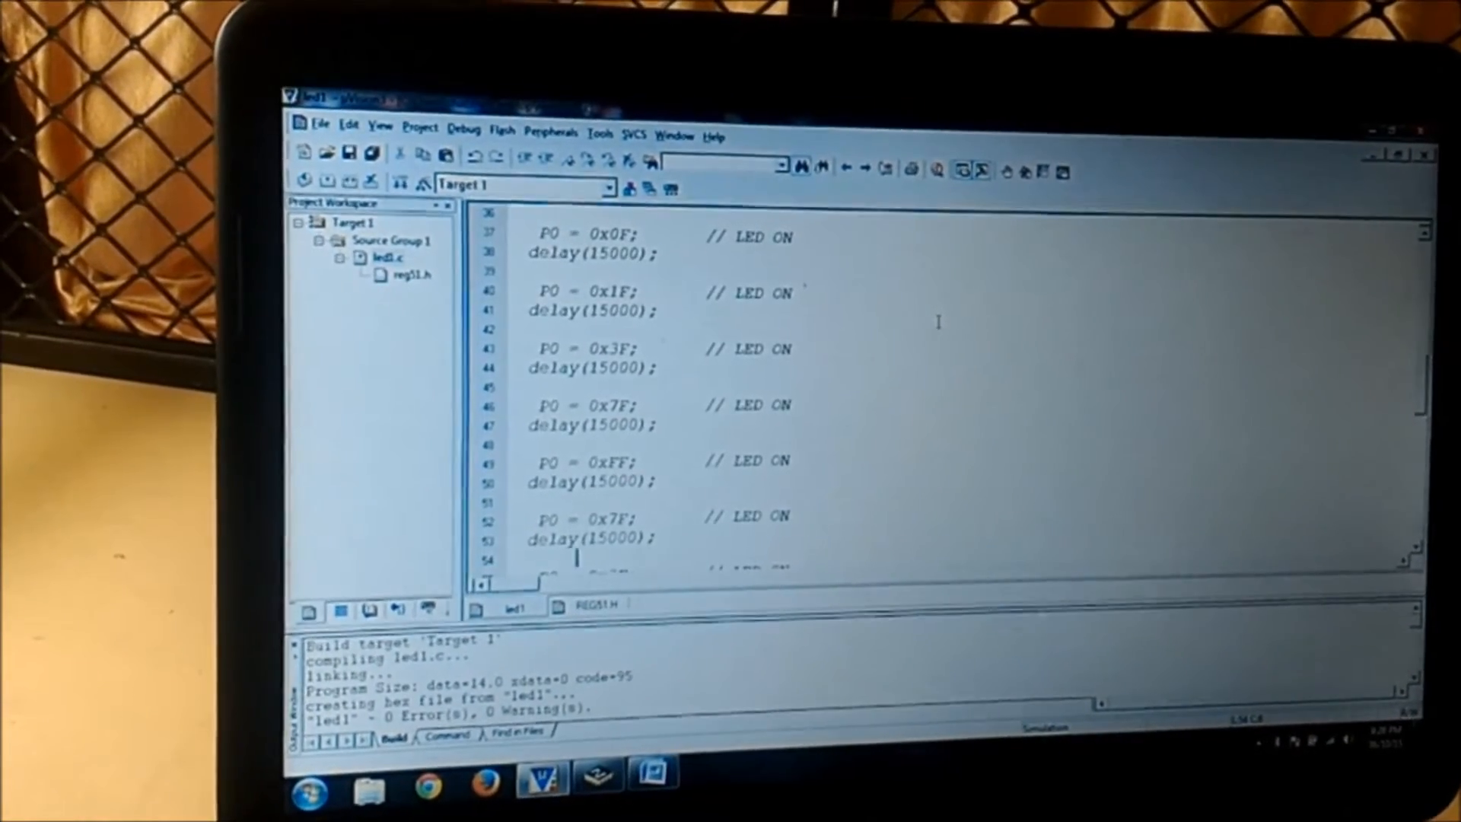
{"action": "scroll", "scroll_direction": "down", "scroll_amount": 3}
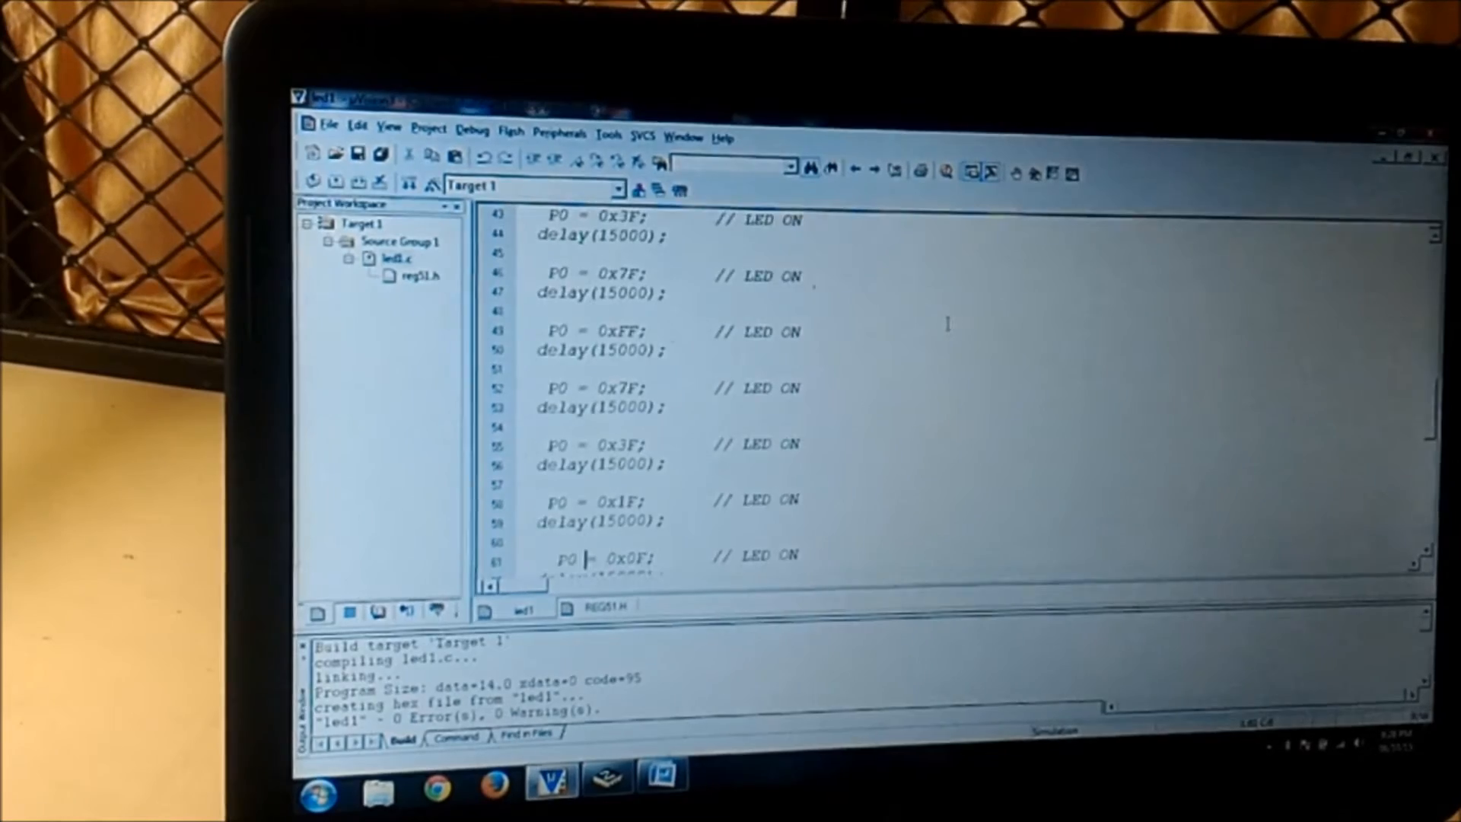
{"action": "scroll", "scroll_direction": "down", "scroll_amount": 3}
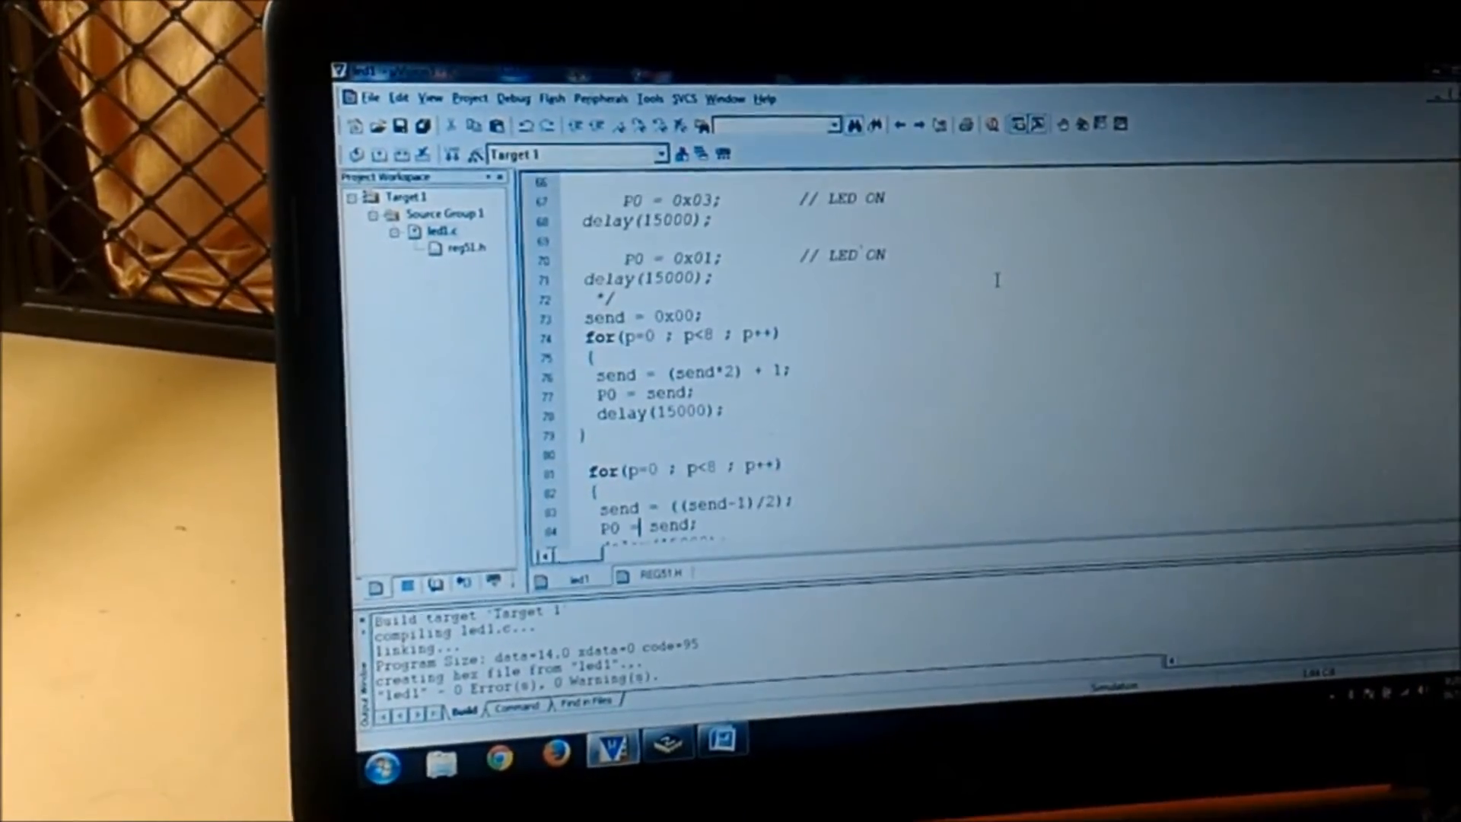
{"action": "mouse_move", "coordinate": [708, 419]}
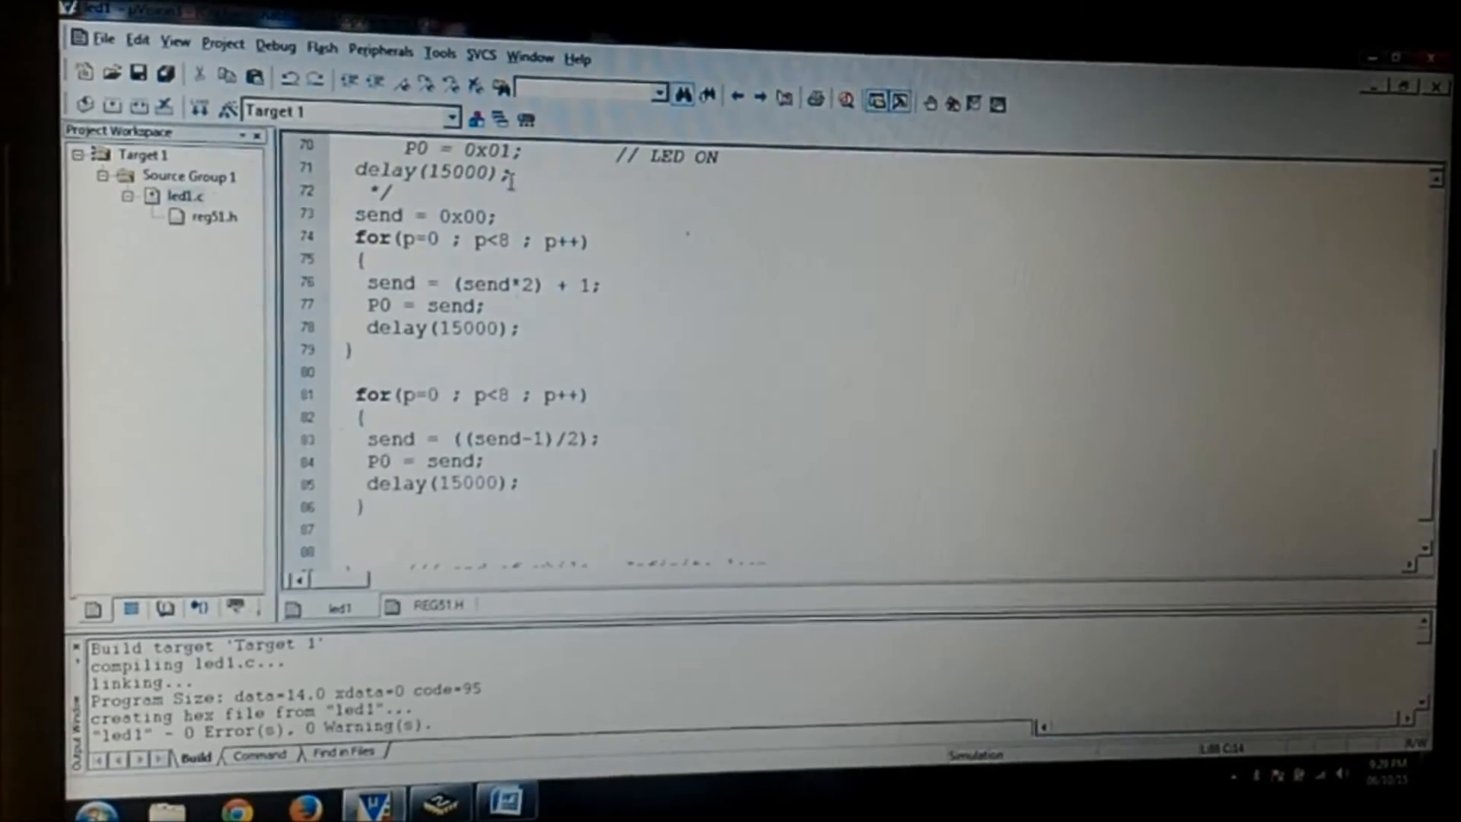
{"action": "left_click_drag", "start_coordinate": [349, 221], "coordinate": [508, 332]}
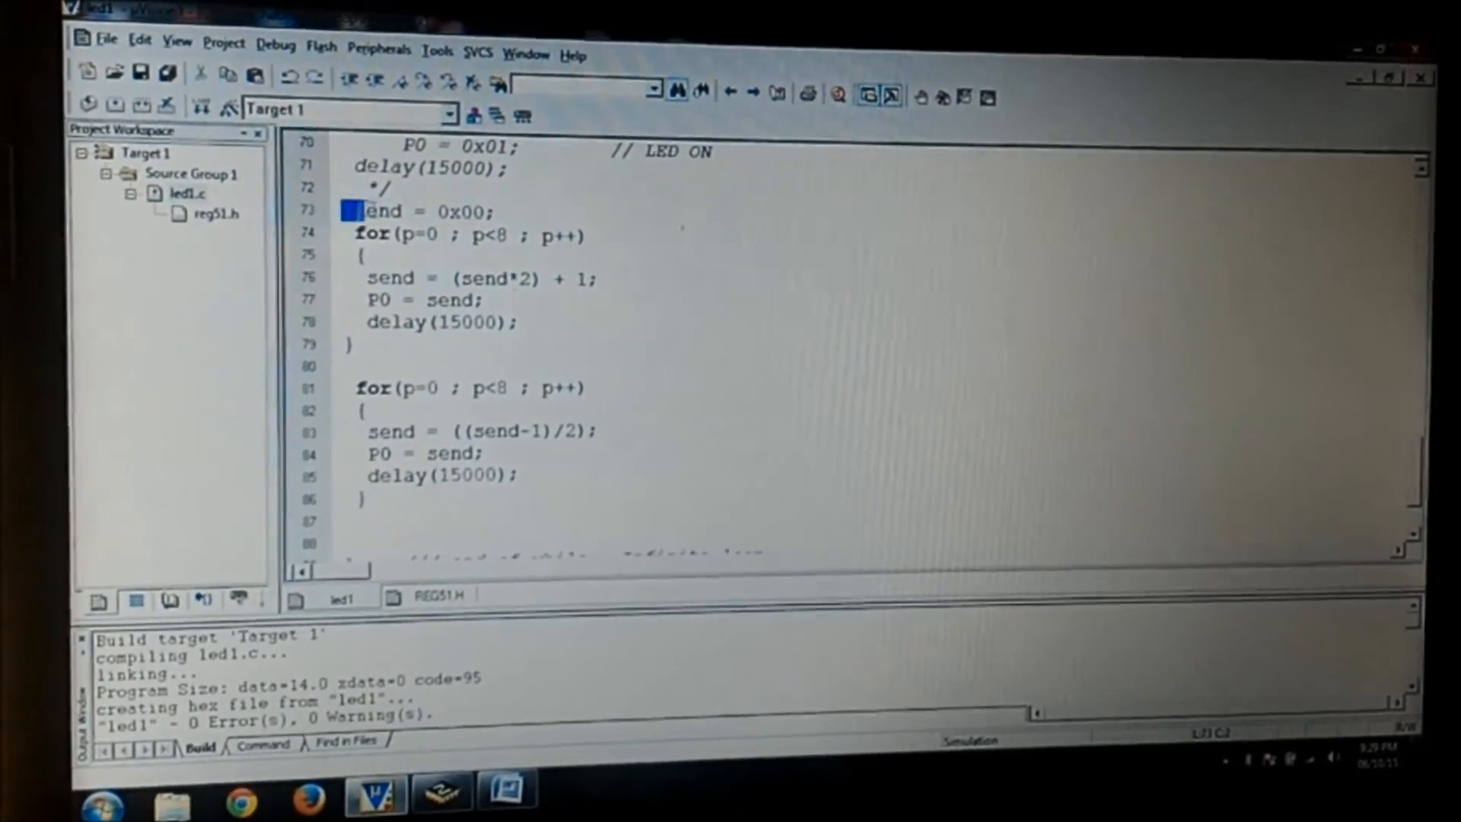
{"action": "left_click_drag", "start_coordinate": [358, 210], "coordinate": [526, 331]}
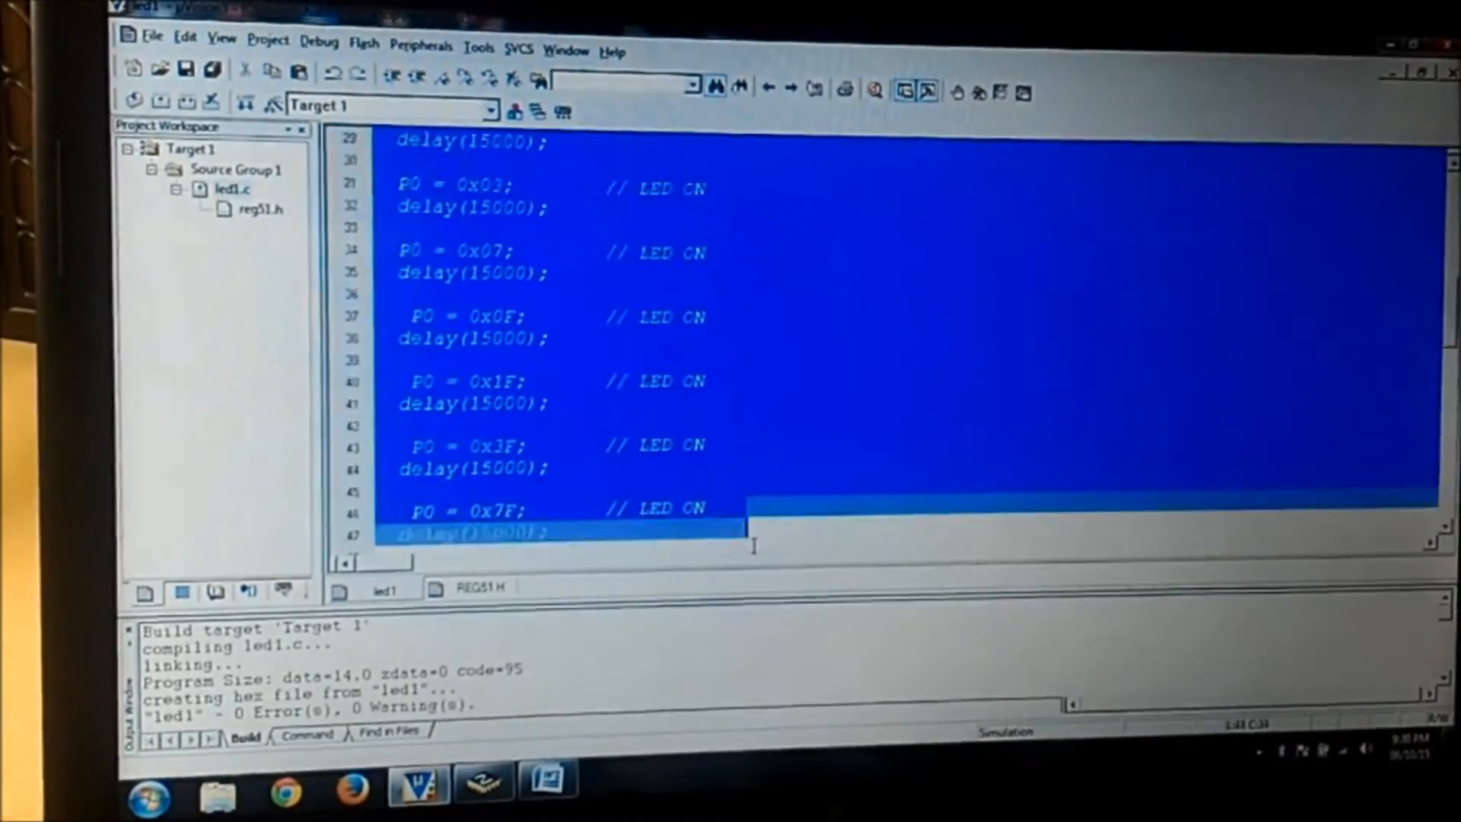
- Scroll down through the commented-out P0/delay block in led1.c
{"action": "scroll", "scroll_direction": "down", "scroll_amount": 3}
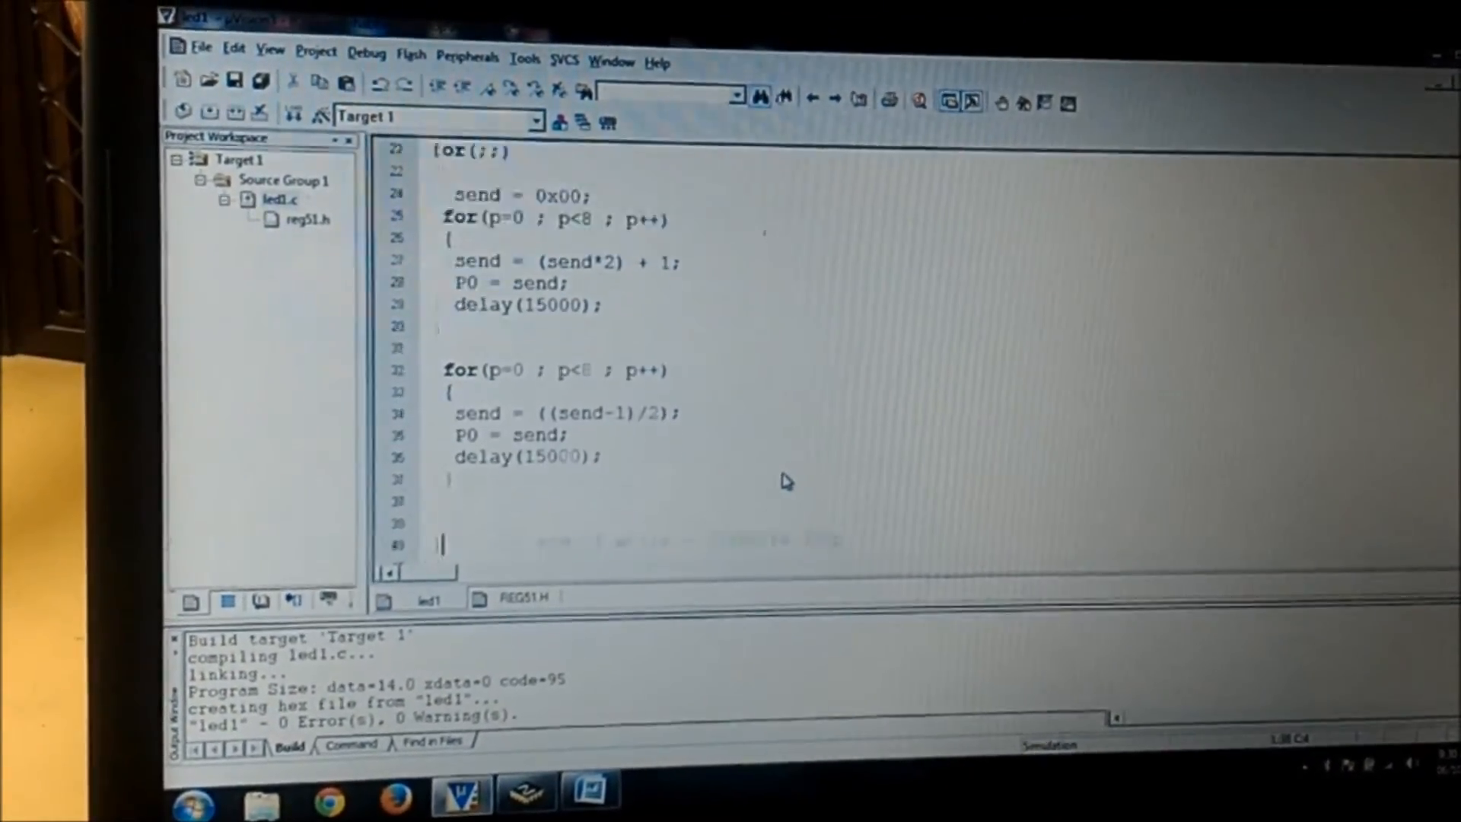
- Scroll further down the edited led1.c code
{"action": "scroll", "scroll_direction": "down", "scroll_amount": 3}
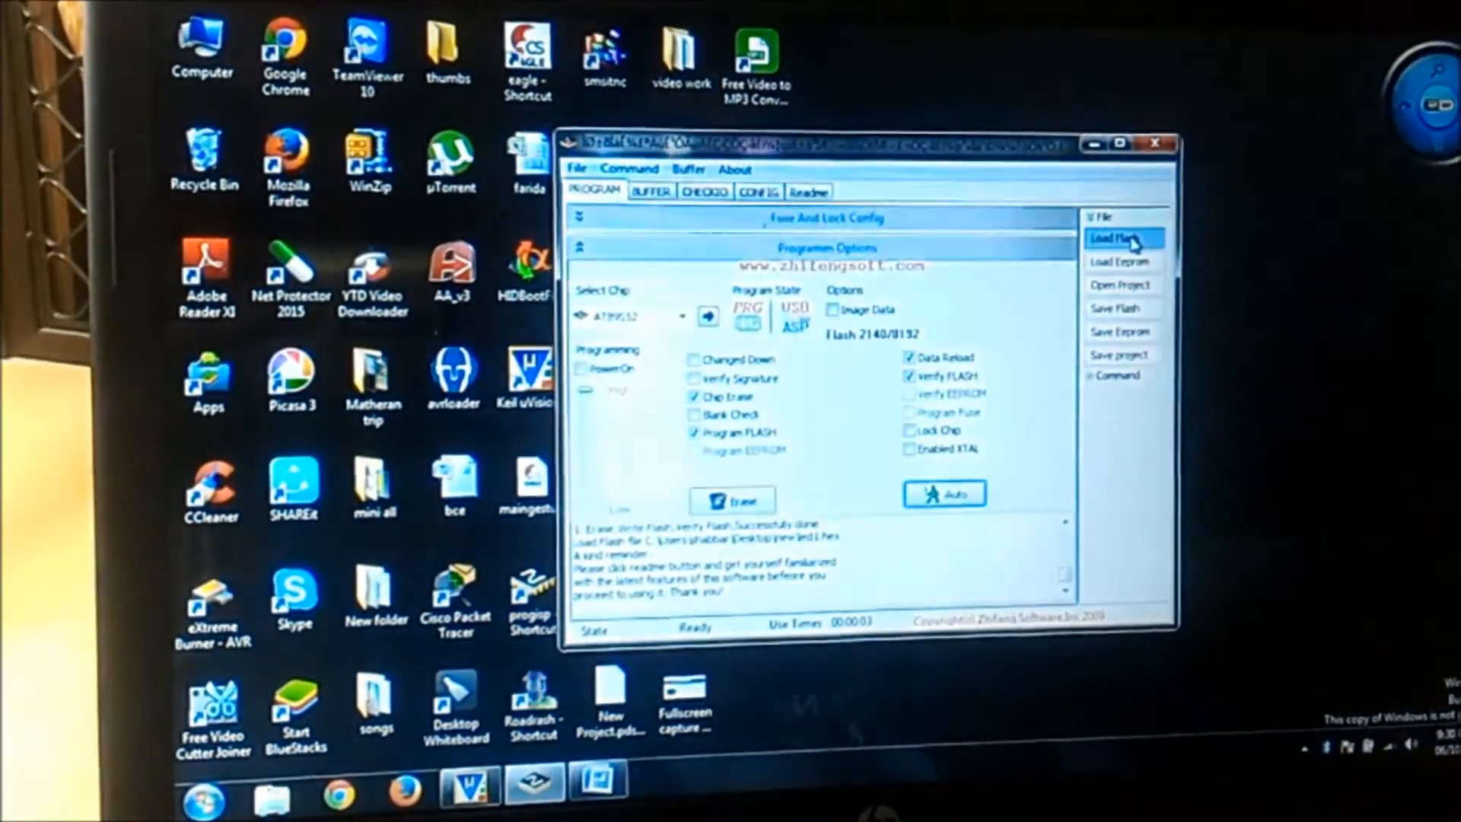
- Reload led1.hex into flash and run Auto to erase, program and verify the AT89S52
{"action": "left_click", "coordinate": [1123, 238]}
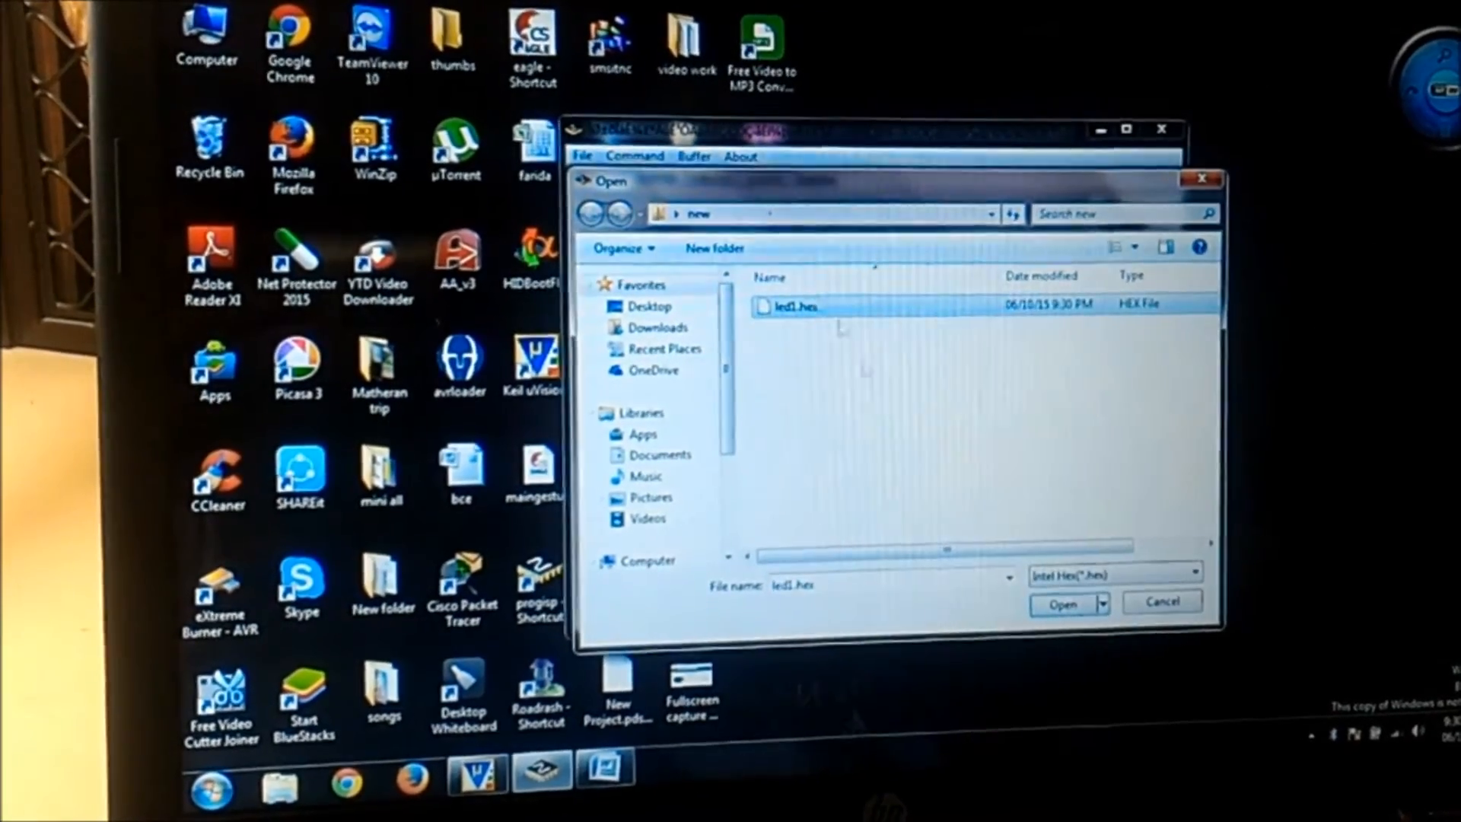
{"action": "left_click", "coordinate": [1062, 603]}
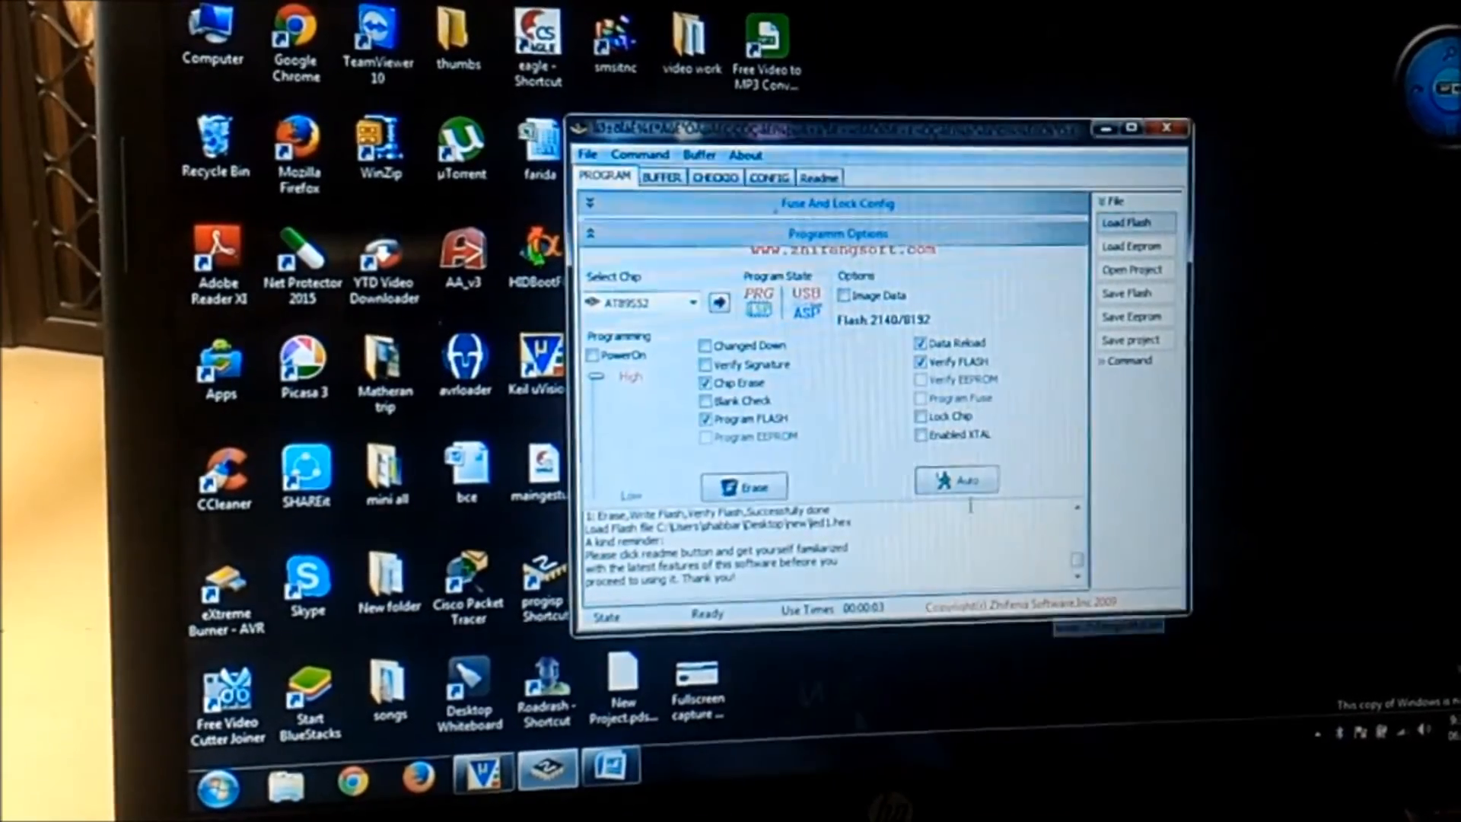
{"action": "left_click", "coordinate": [963, 480]}
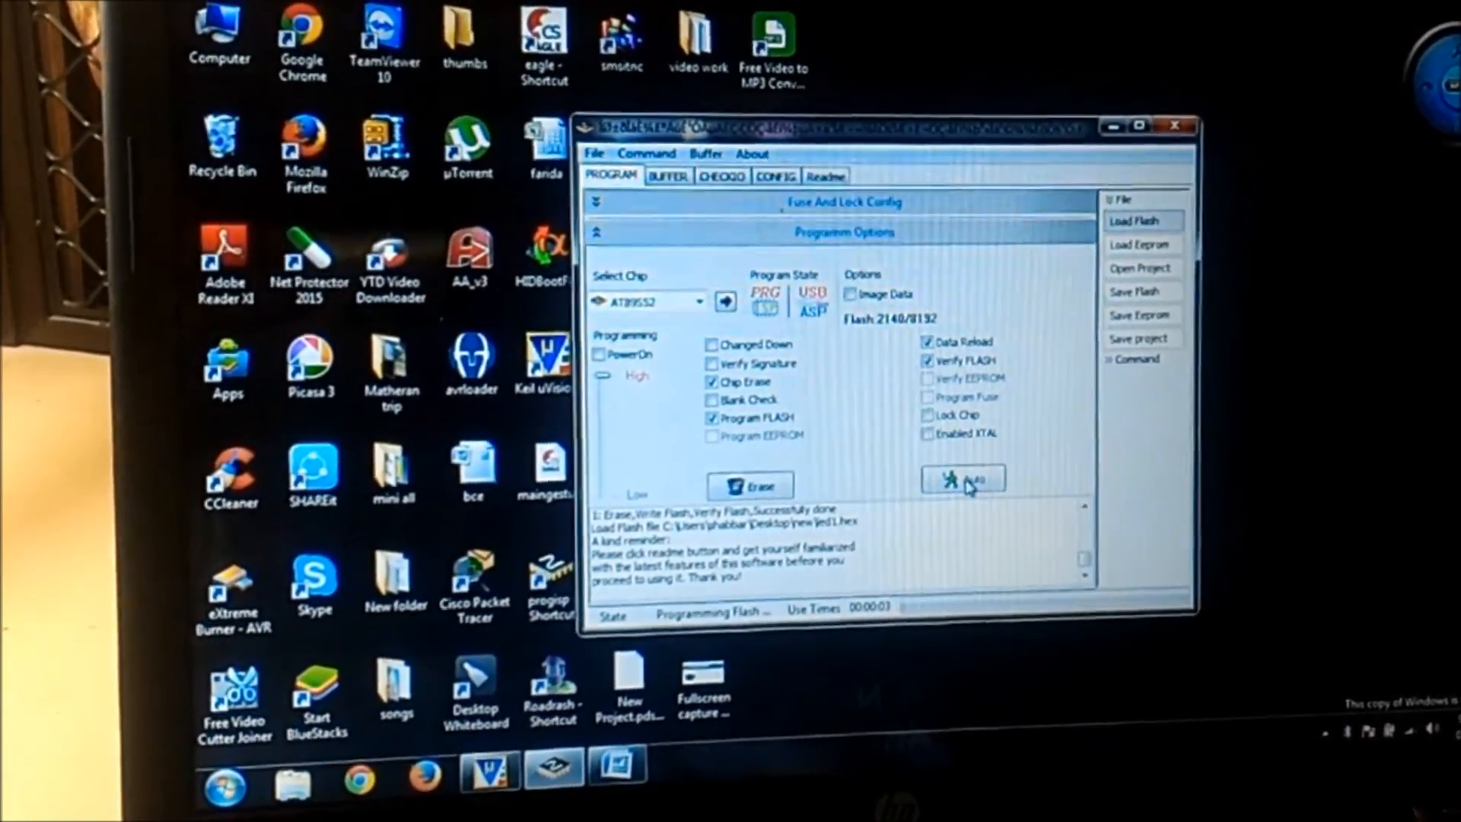